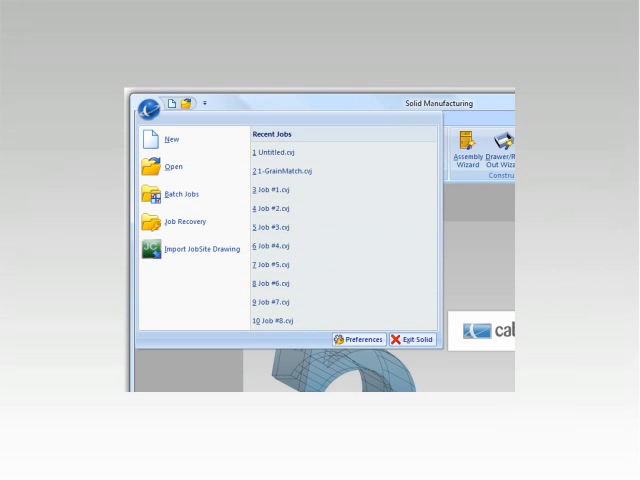
mouse_move(362, 339)
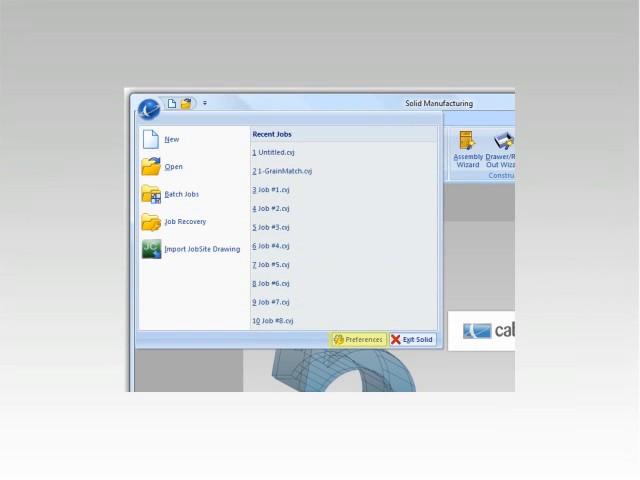
- Open Preferences to view the JobSite briefcase path and S2M Center 2.2 CNC module
click(360, 339)
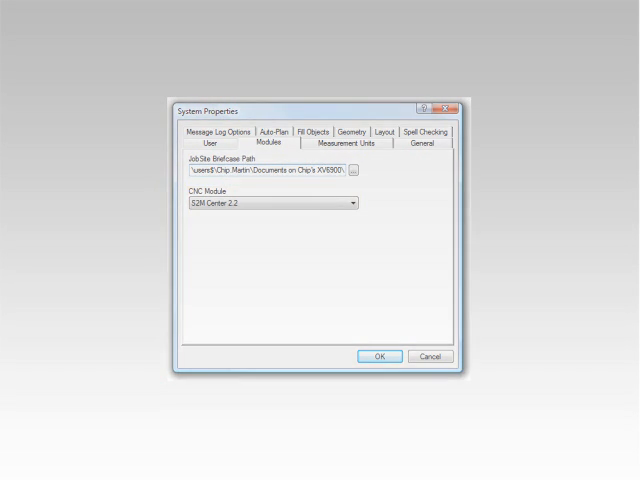
- Review Inches units with 1/32 imperial and 1.5 metric precision, then General settings
click(348, 143)
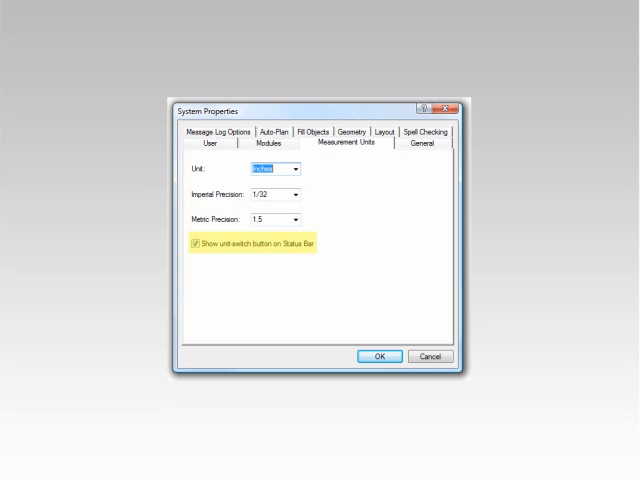
click(381, 356)
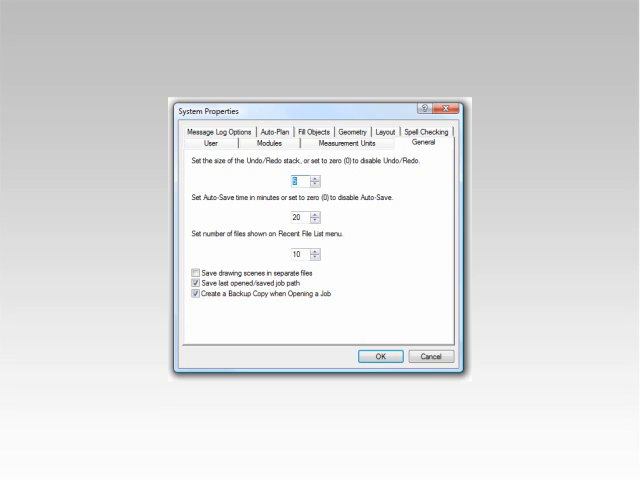
- View Auto-Plan defaults: clearances 3 and 5, widths 36 and 24, two shelves
click(227, 131)
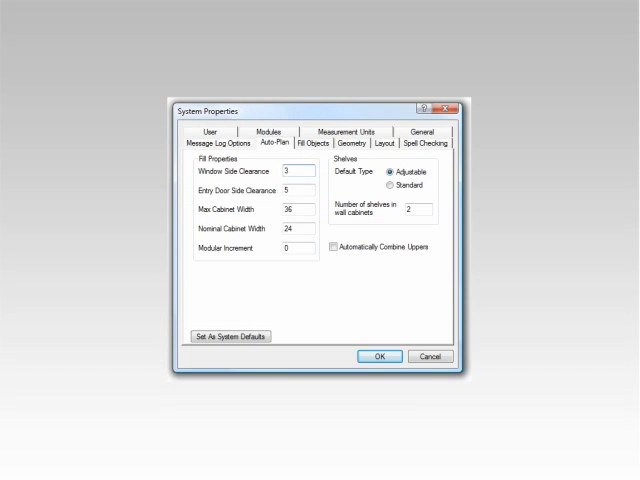
- Close System Properties to return to the two-wall plan view
click(273, 144)
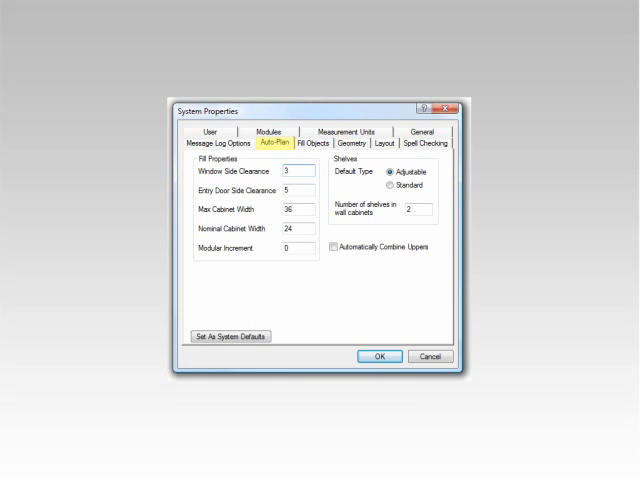
click(380, 357)
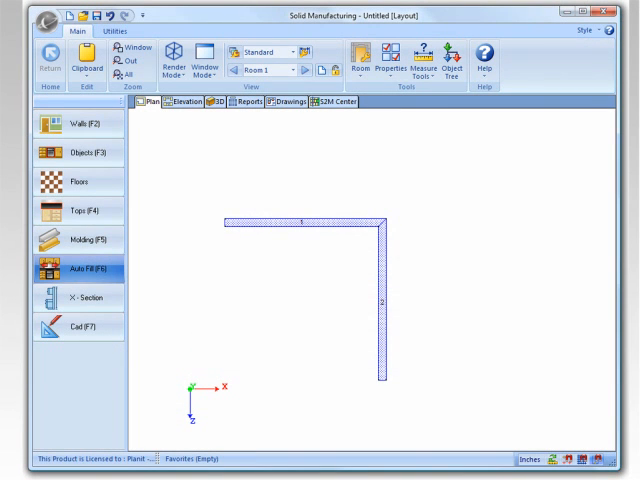
click(359, 58)
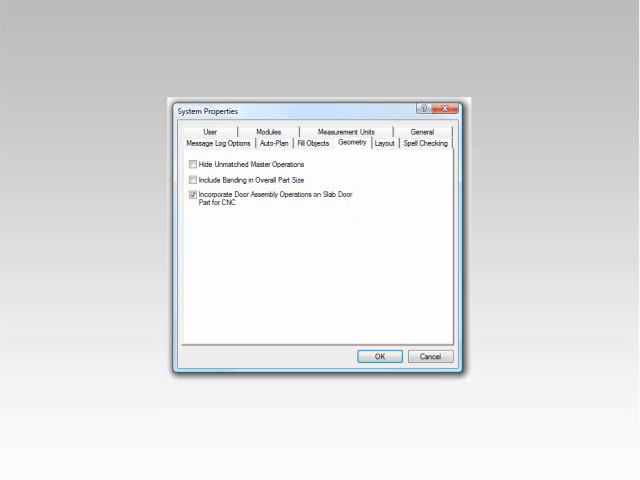
- Review Layout preferences, then close them to show the Wall 1 front elevation
click(378, 157)
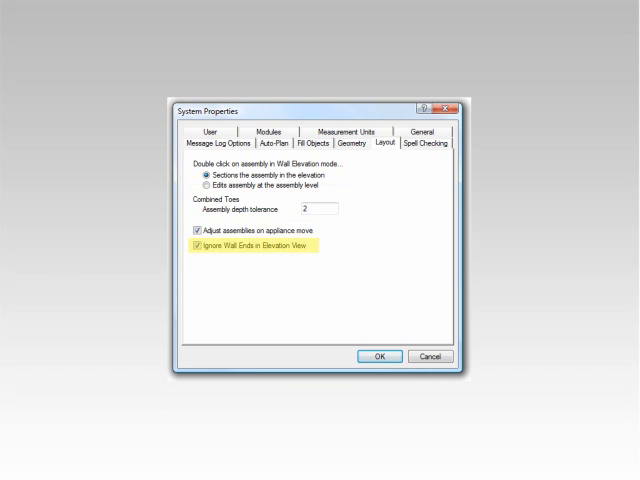
click(377, 356)
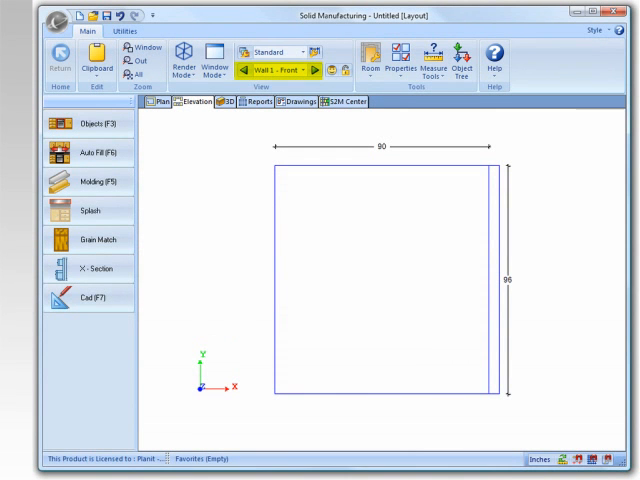